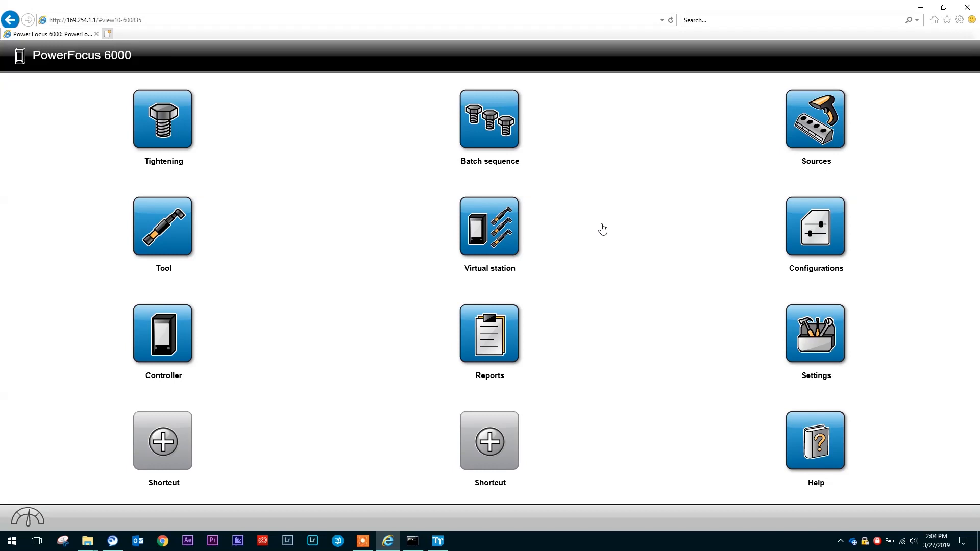
mouse_move(517, 419)
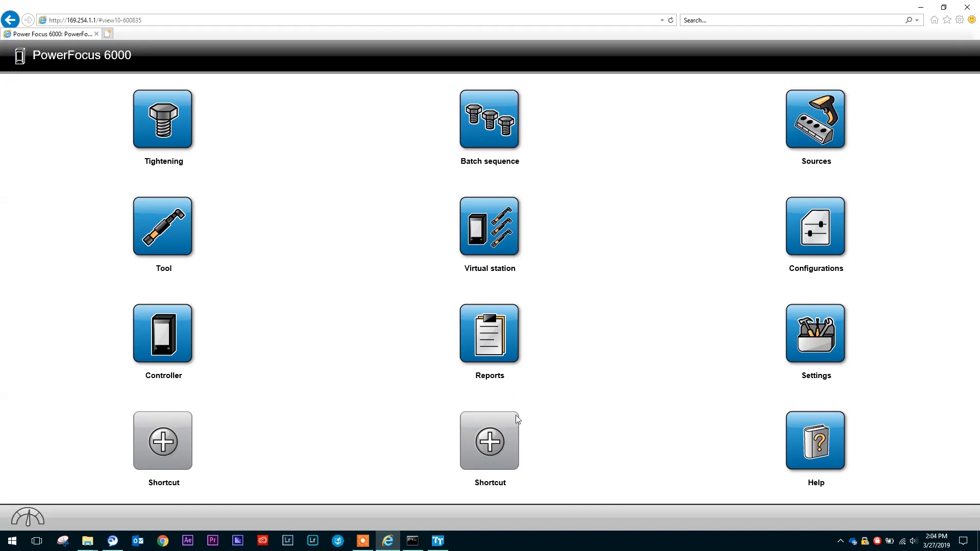
Switch from Internet Explorer's PowerFocus 6000 home screen to the ToolsTalk 2 window
left_click(437, 541)
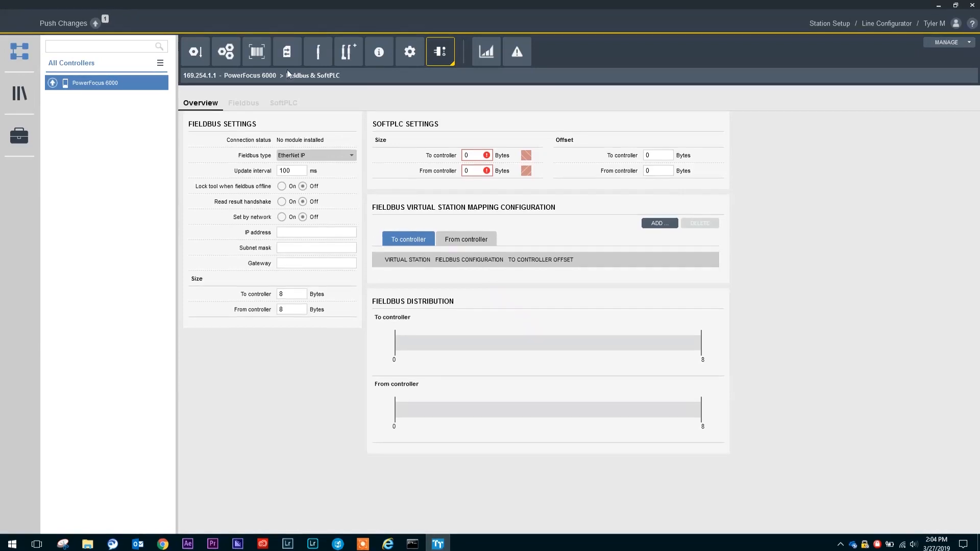
left_click(287, 51)
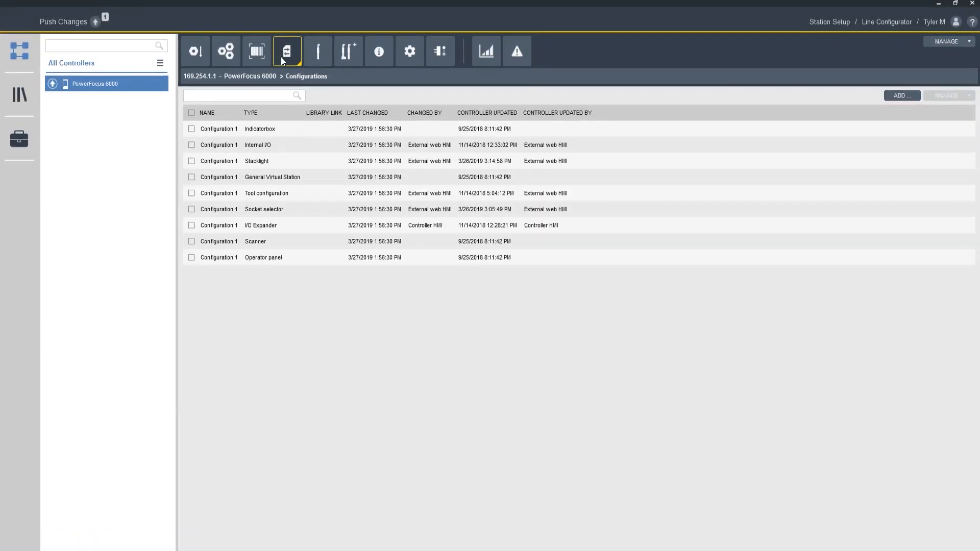
mouse_move(337, 100)
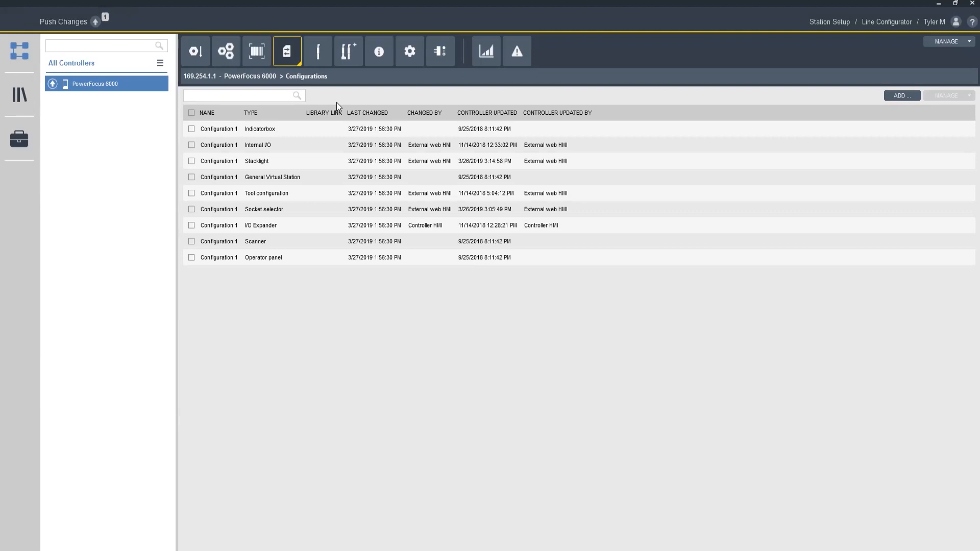
mouse_move(441, 51)
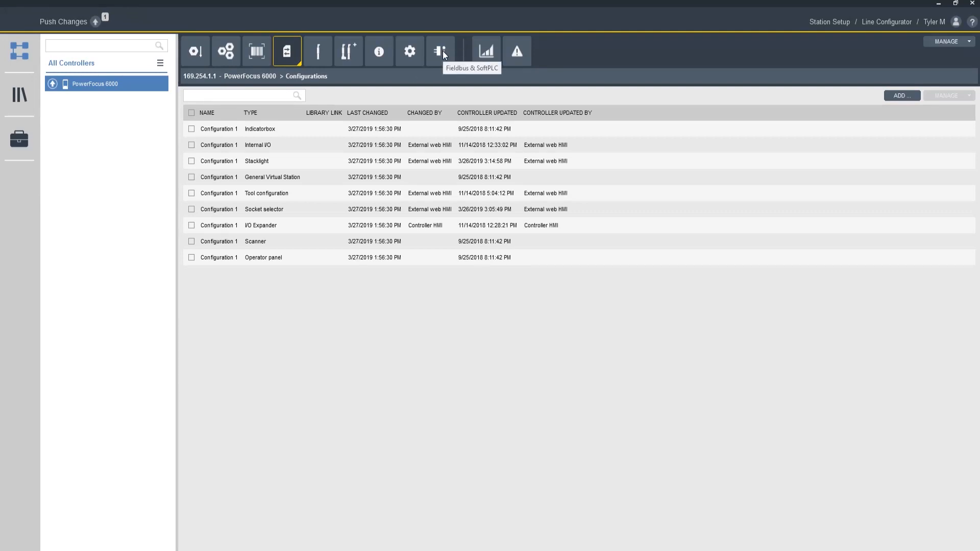
left_click(441, 51)
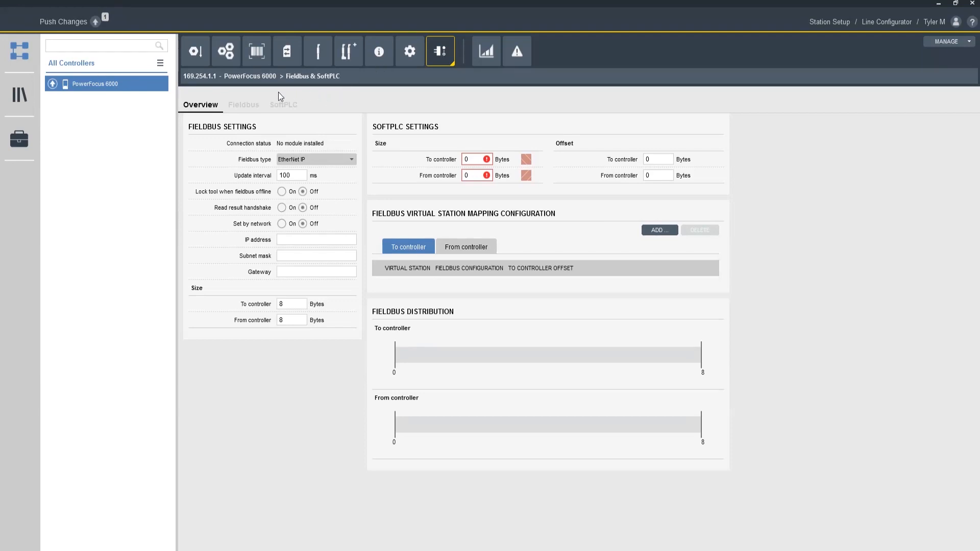
mouse_move(242, 111)
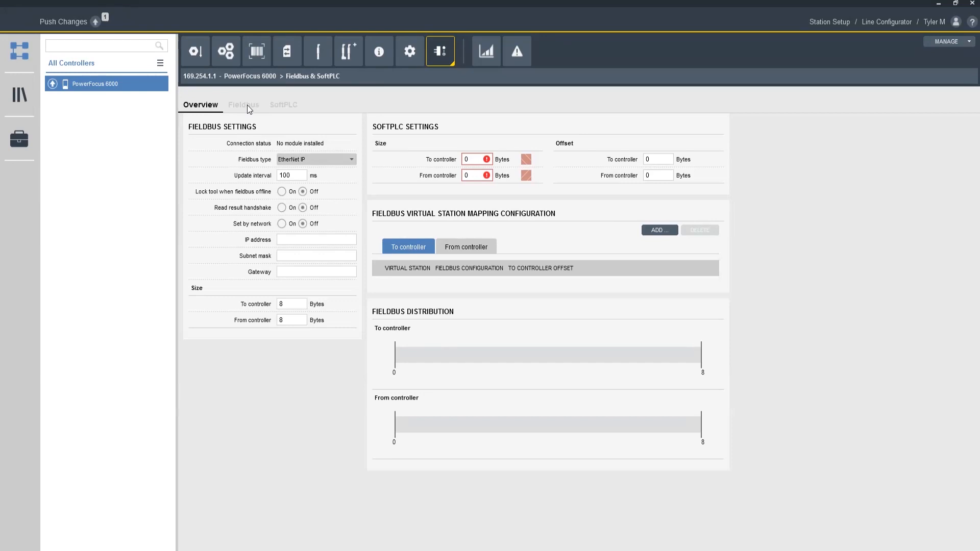
In Configuration 1, add a Boolean 'Disable tool' to-controller signal at byte 1, bit 0
left_click(244, 105)
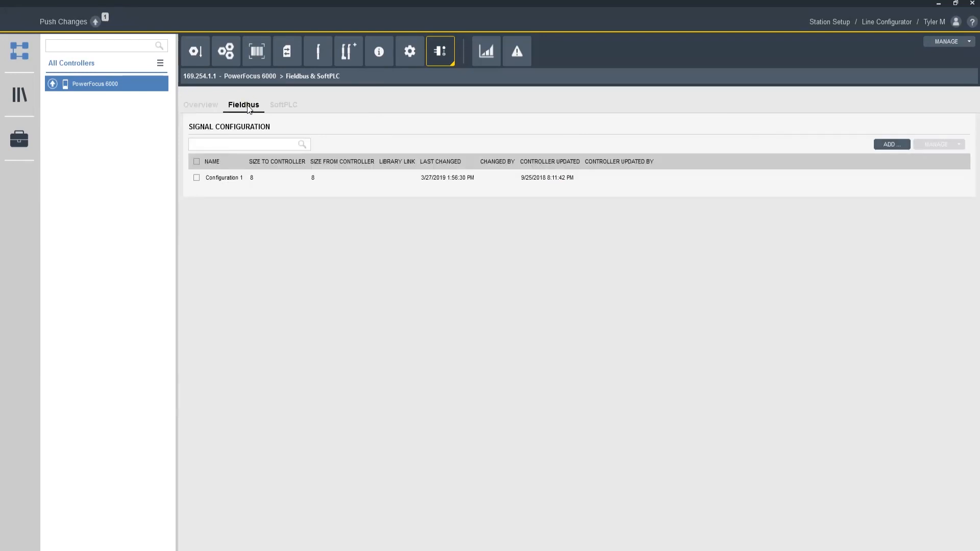
left_click(224, 177)
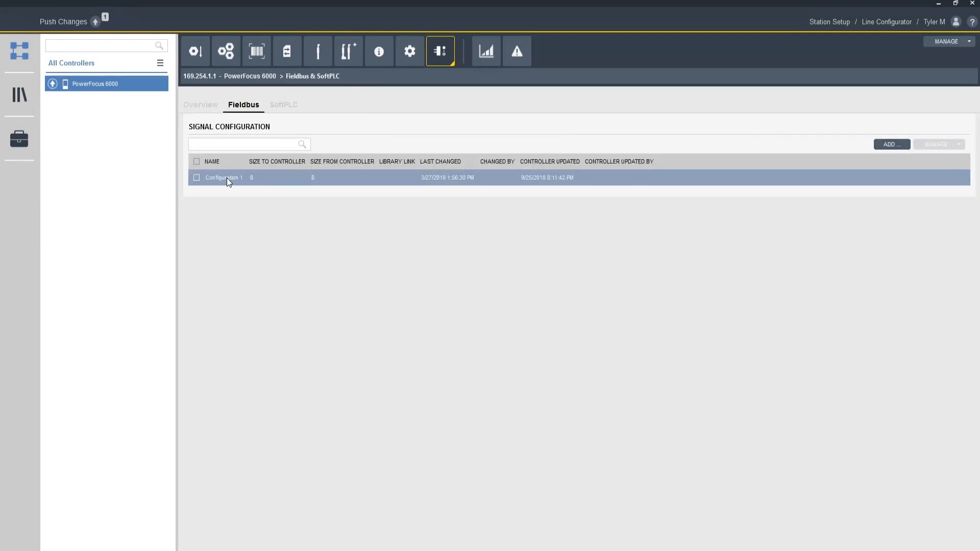
left_click(247, 144)
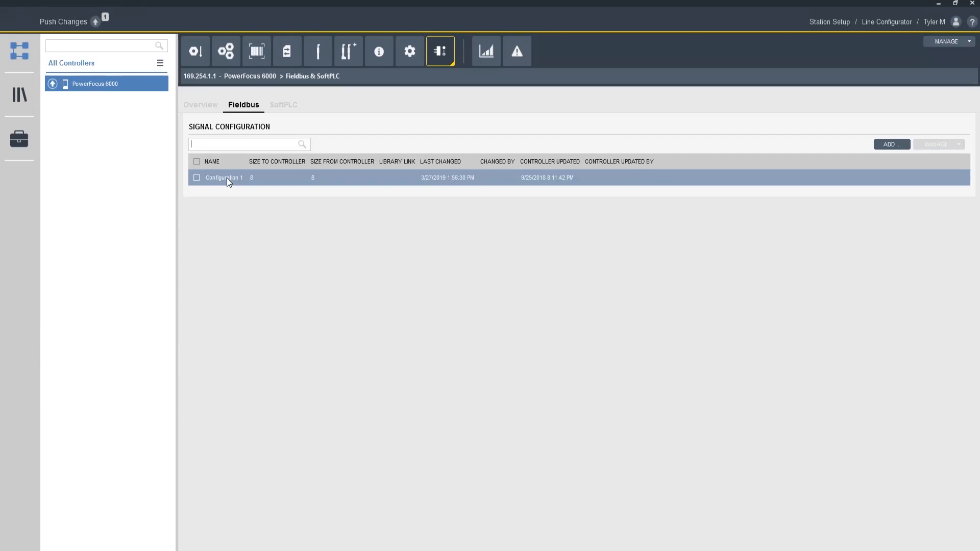
mouse_move(247, 183)
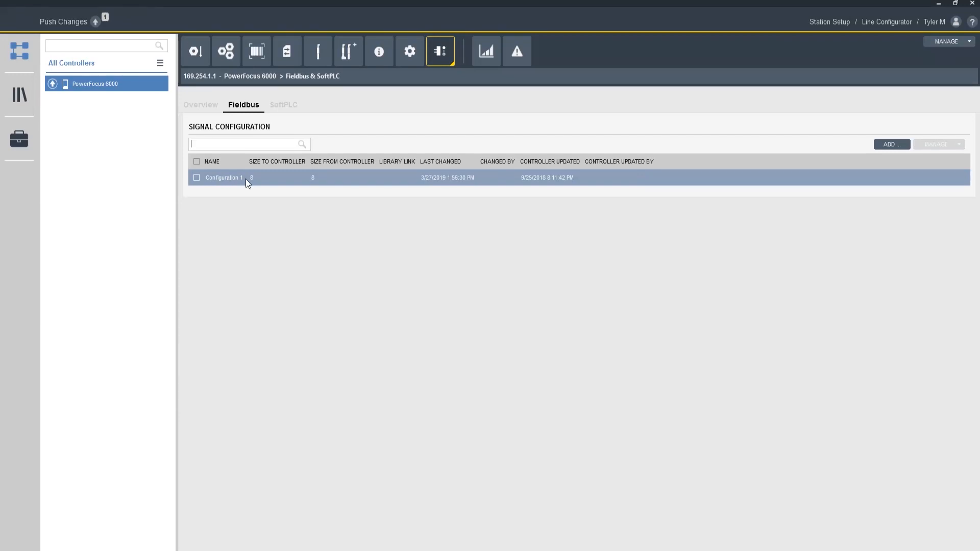
double_click(223, 178)
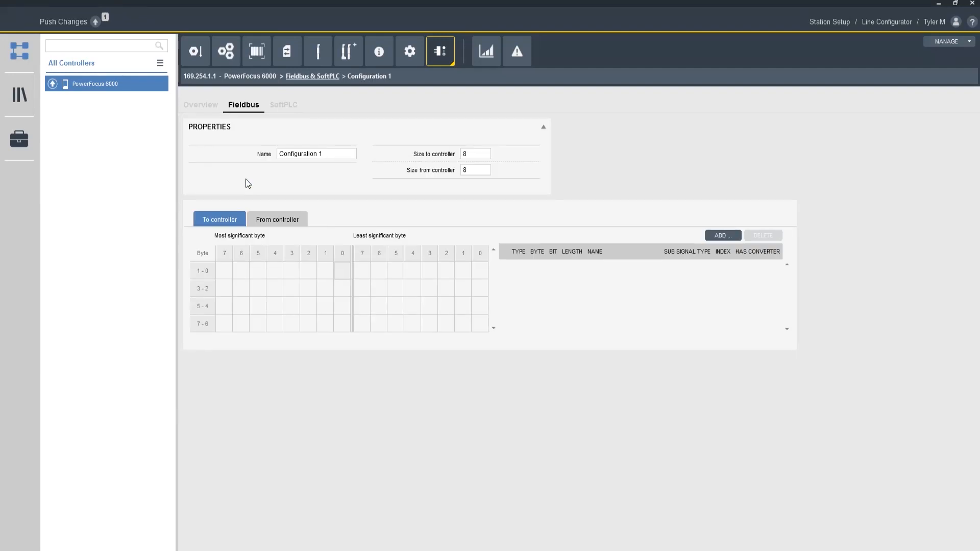
right_click(342, 271)
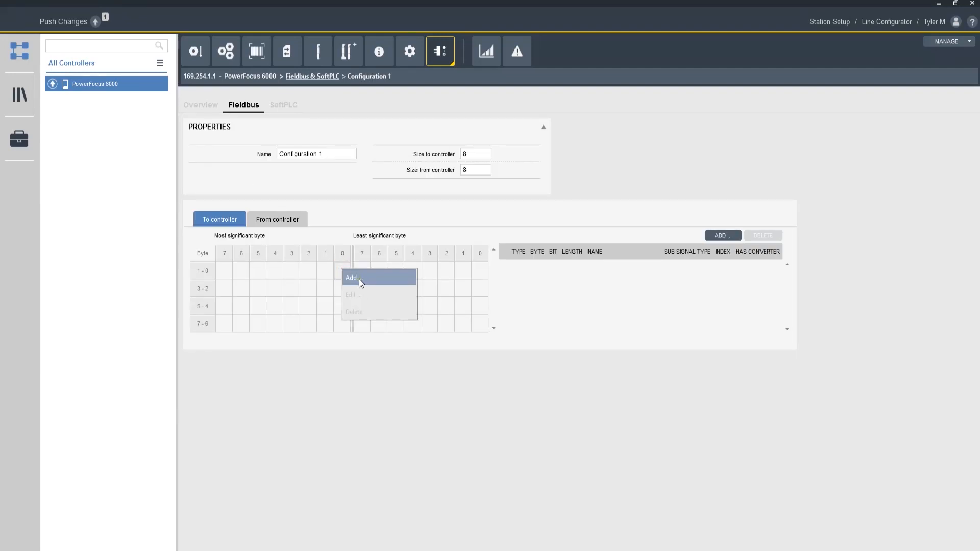
left_click(352, 277)
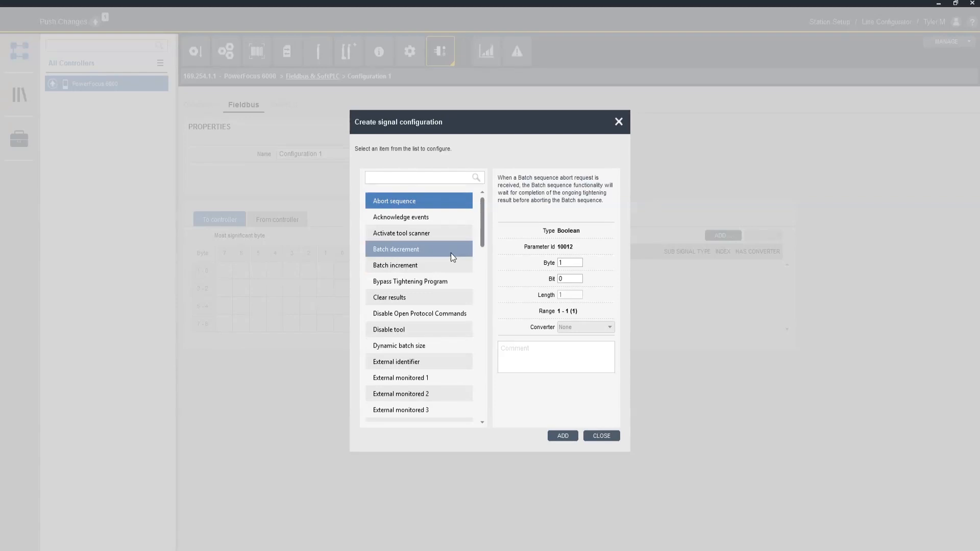
left_click(389, 329)
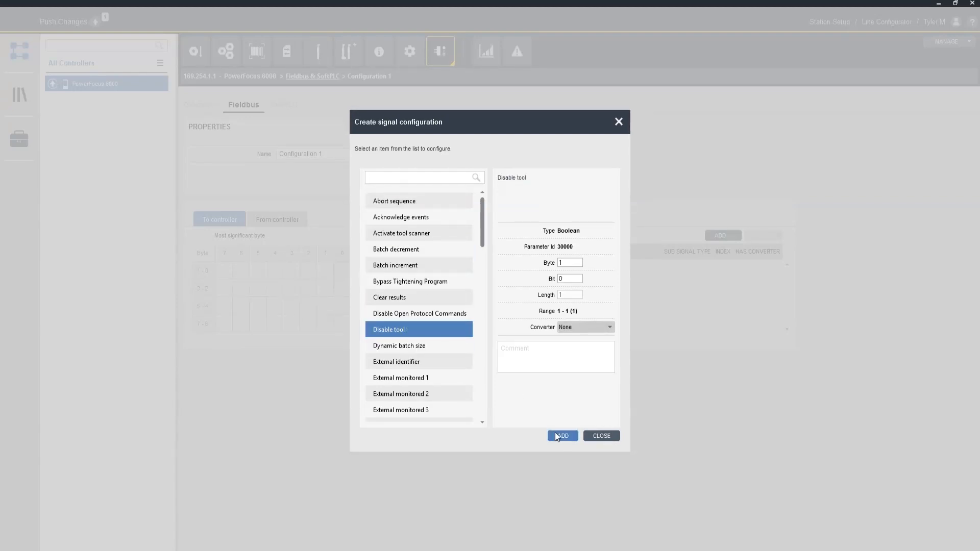
left_click(563, 436)
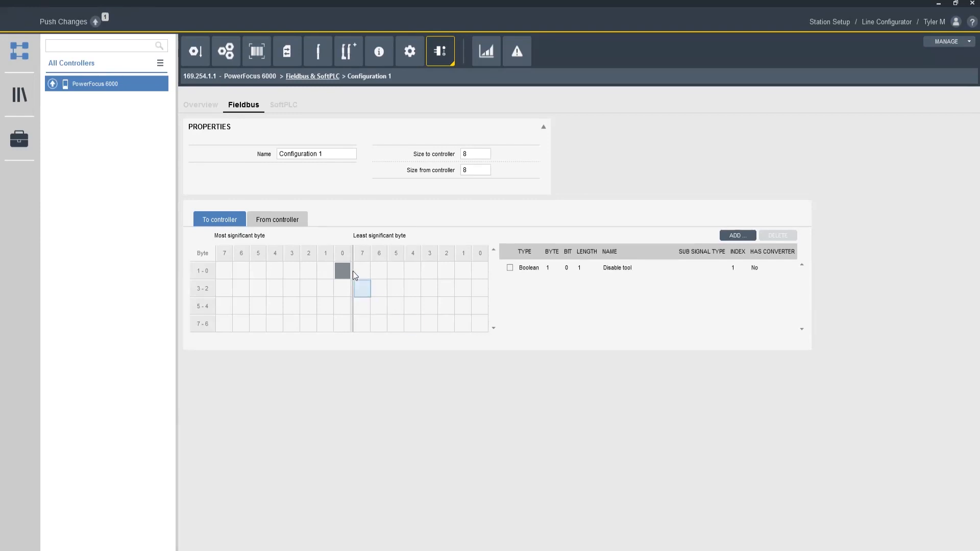
Change the fieldbus configuration's Name property from 'Configuration 1' to 'Test Bitmap'
left_click(309, 270)
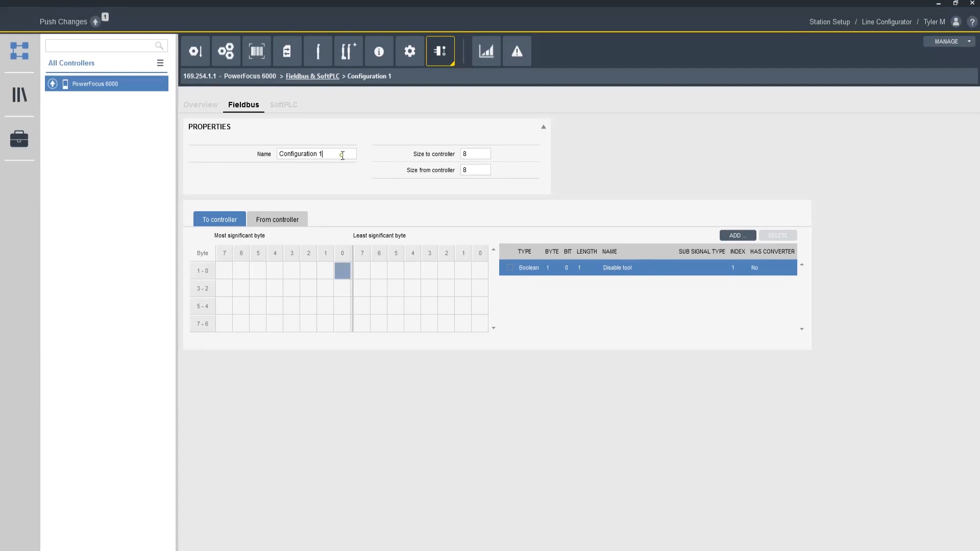
double_click(307, 154)
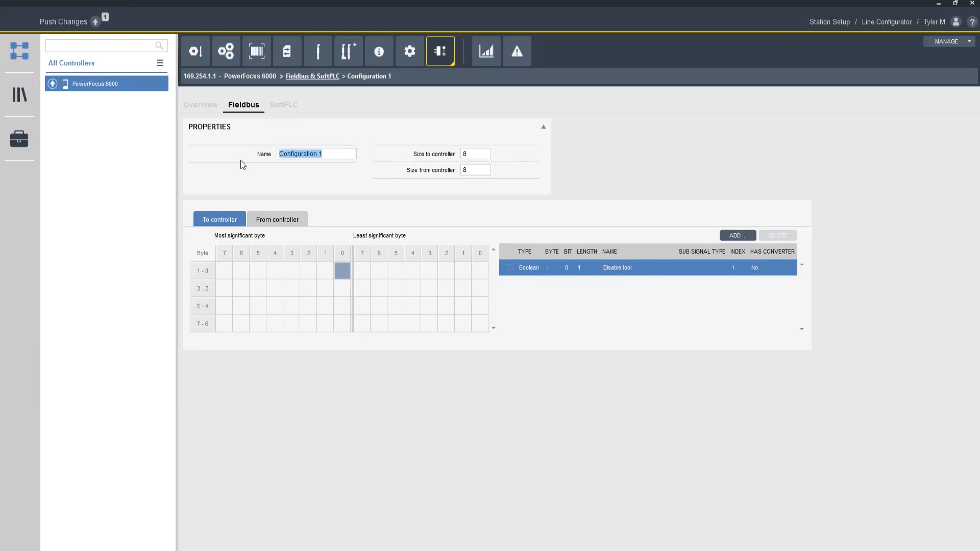
type("Tel")
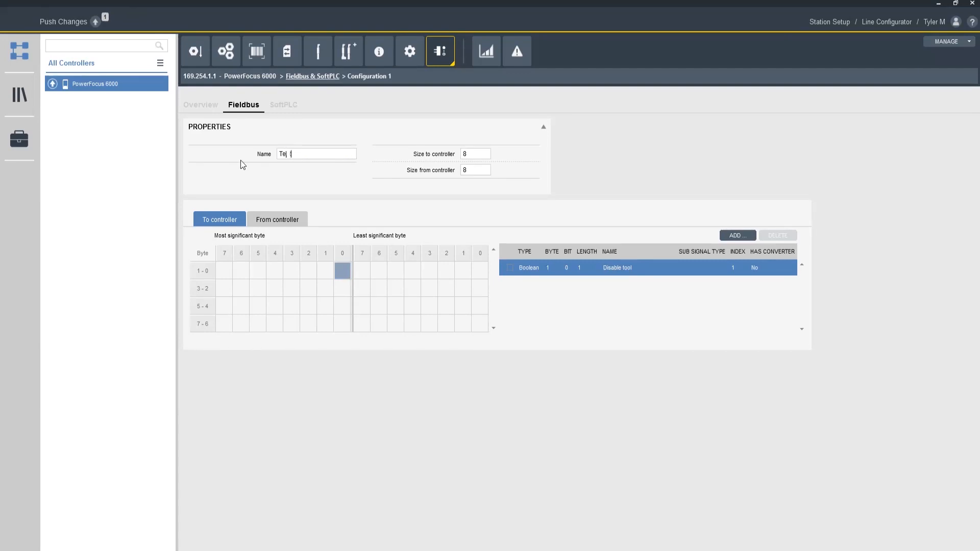
type("Test Bitmap")
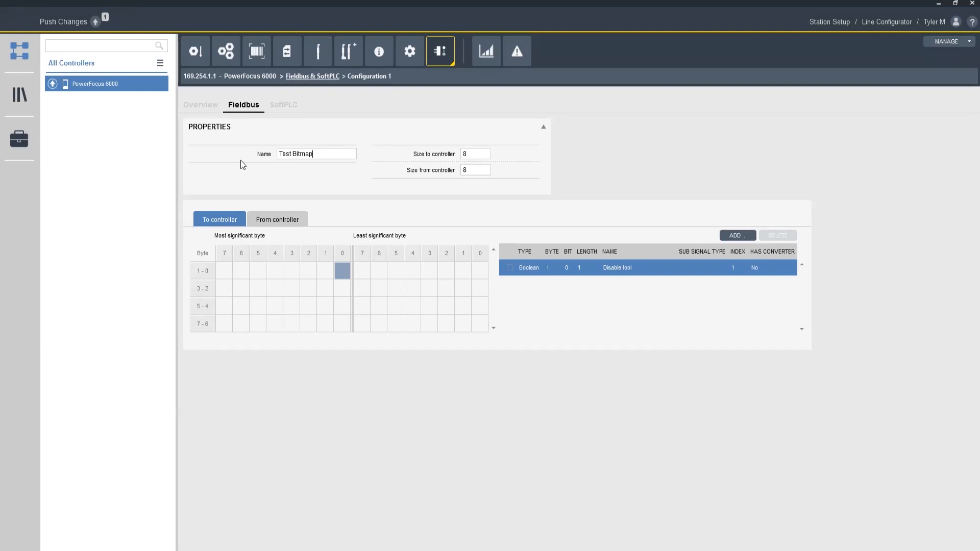
mouse_move(204, 109)
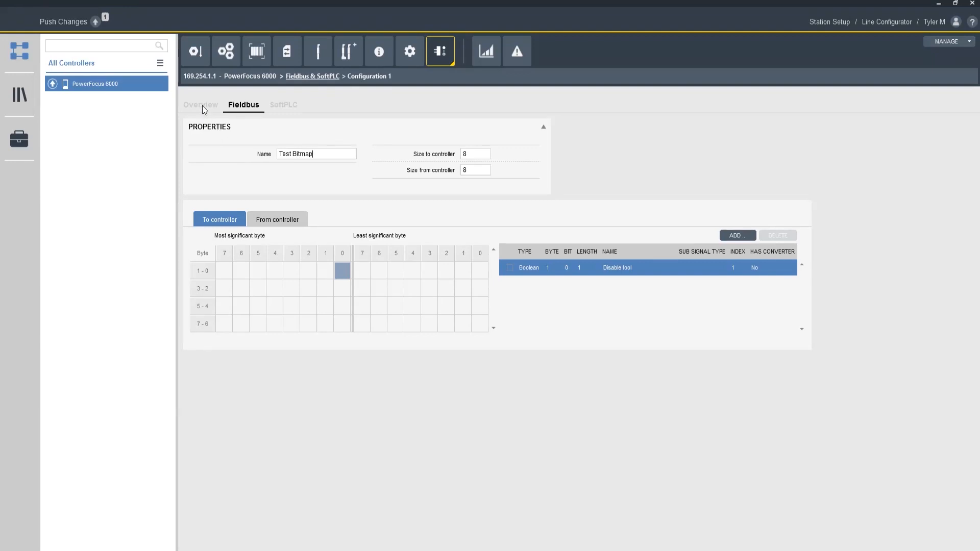
On the Fieldbus & SoftPLC overview, choose EtherNet IP in the Fieldbus type dropdown
left_click(200, 105)
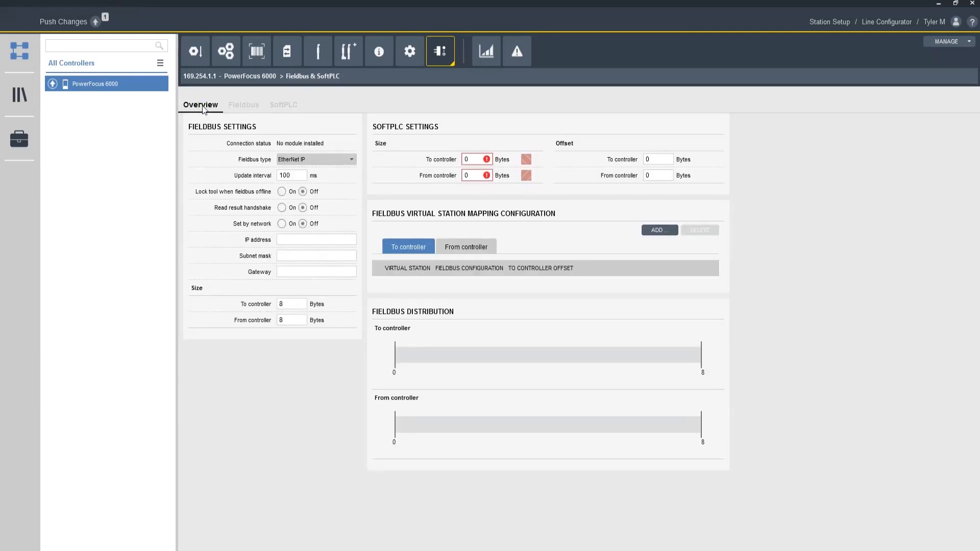
mouse_move(206, 137)
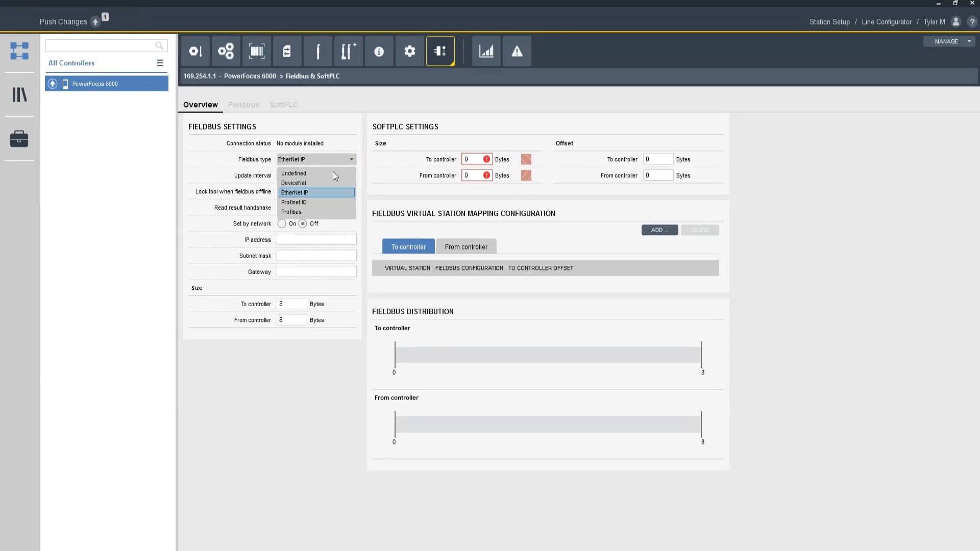
mouse_move(320, 199)
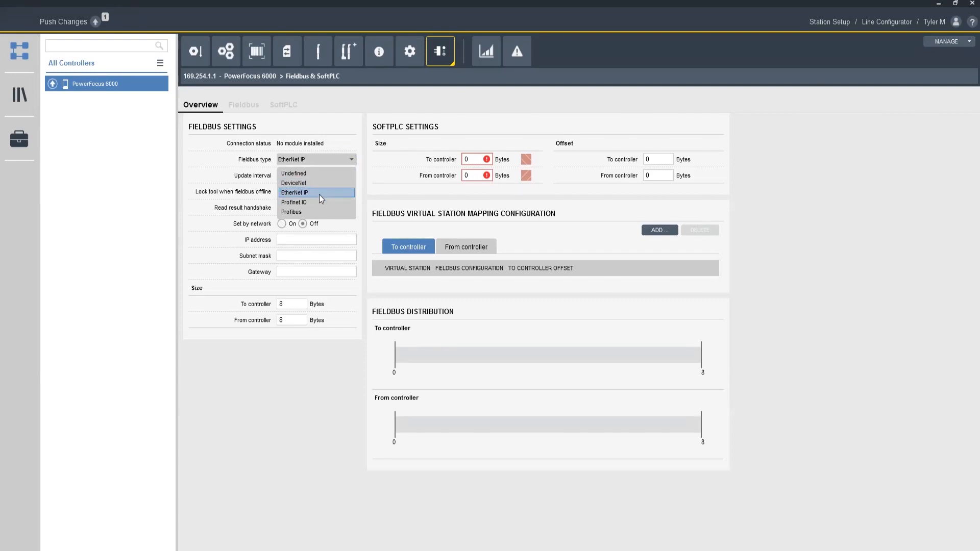
mouse_move(311, 199)
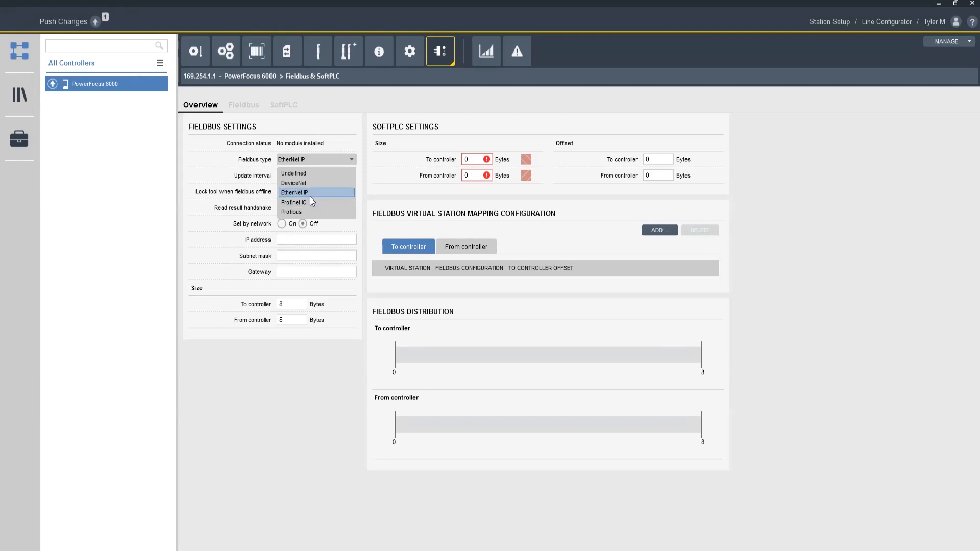
left_click(294, 192)
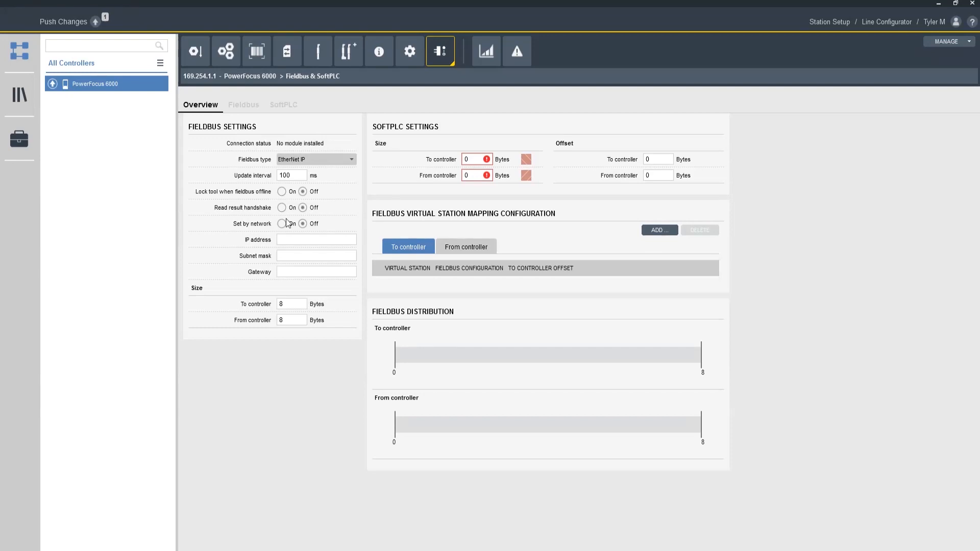
left_click(281, 224)
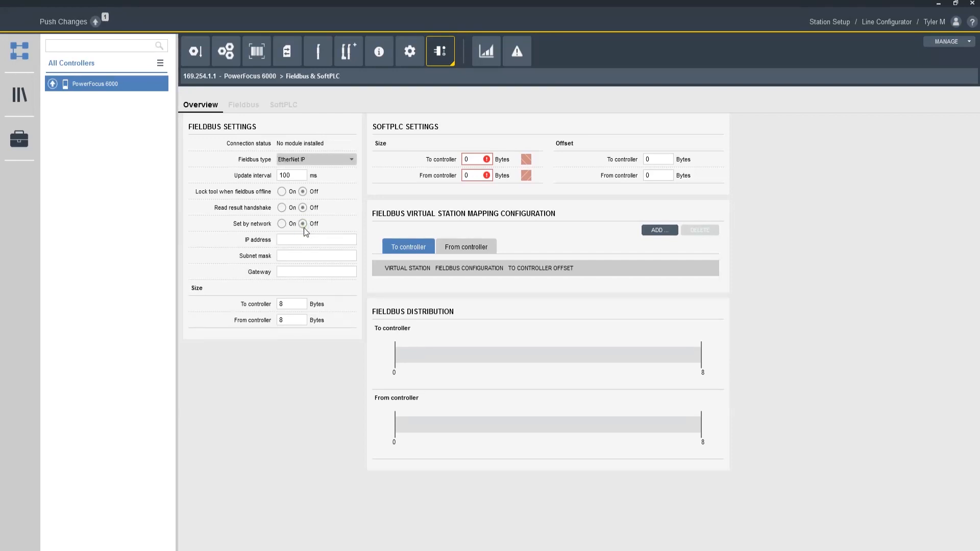
Enter EtherNet/IP address 192.168.1.1, subnet mask 255.255.255.0 and gateway 0.0.0.0
left_click(316, 240)
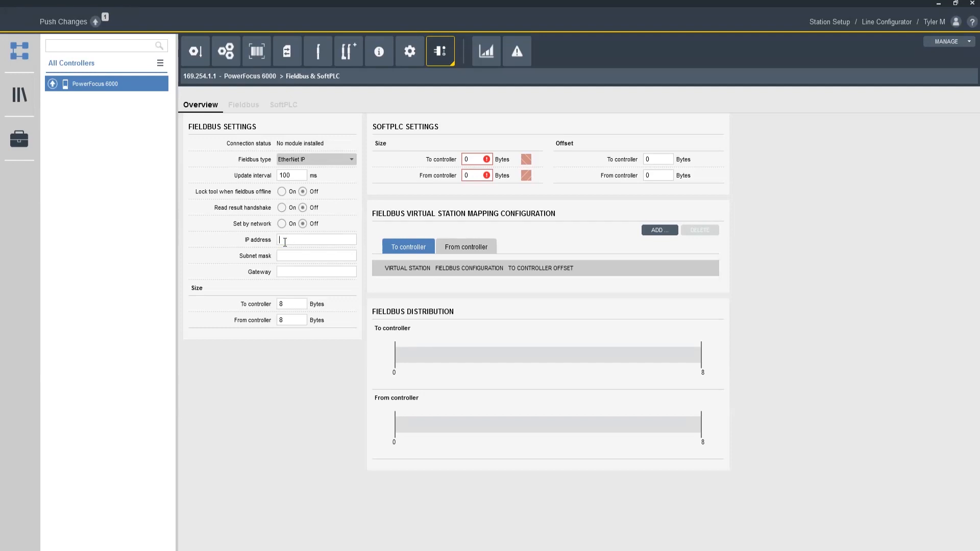
type("192.168.1.1")
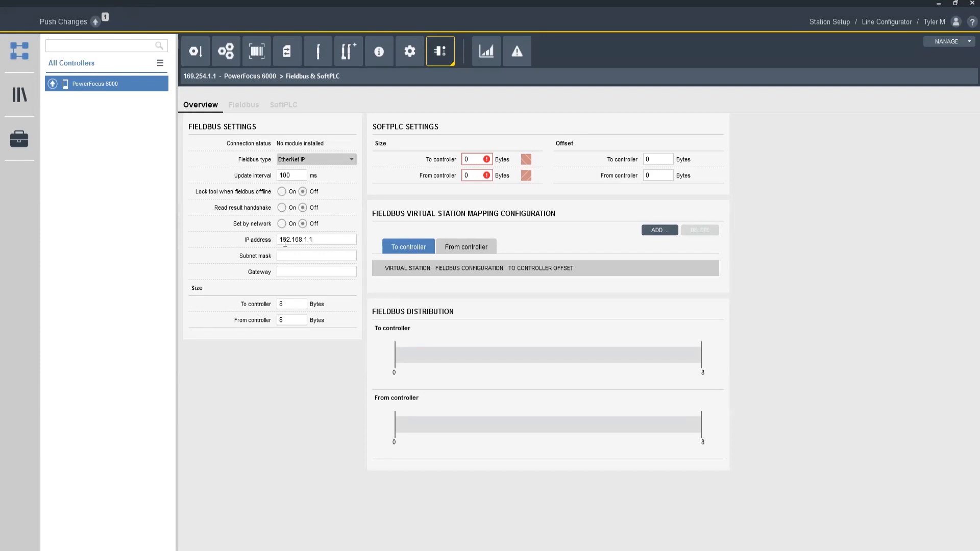
type("255.255.255.")
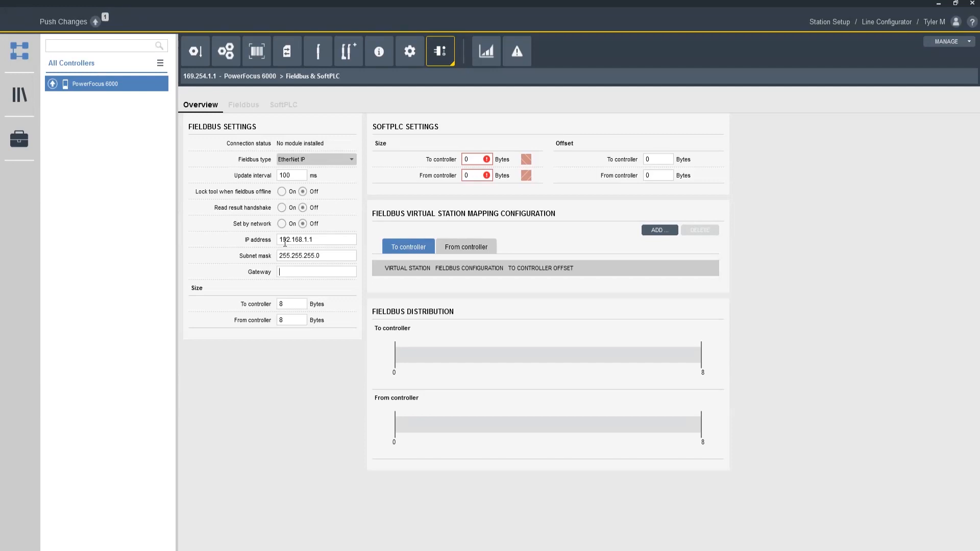
type("0.0.0.0")
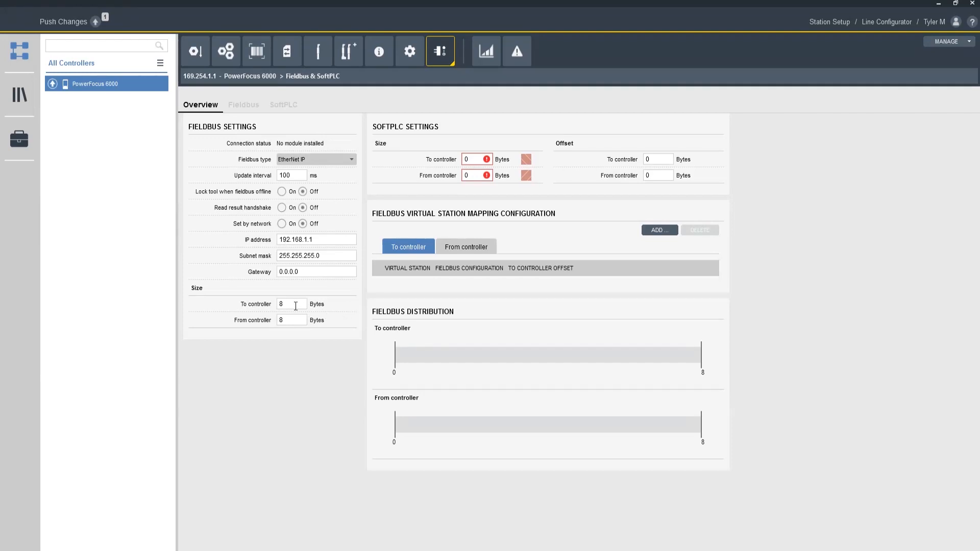
left_click(316, 272)
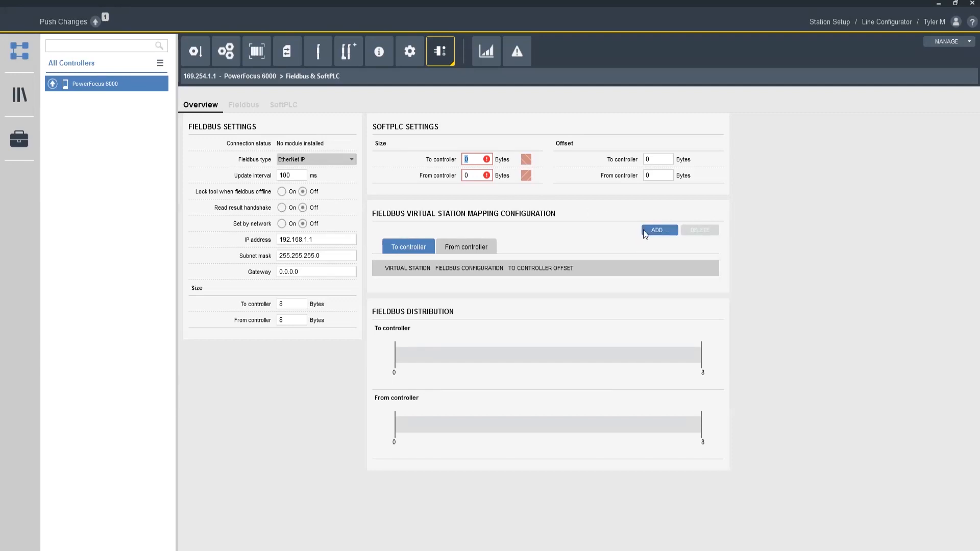
mouse_move(659, 237)
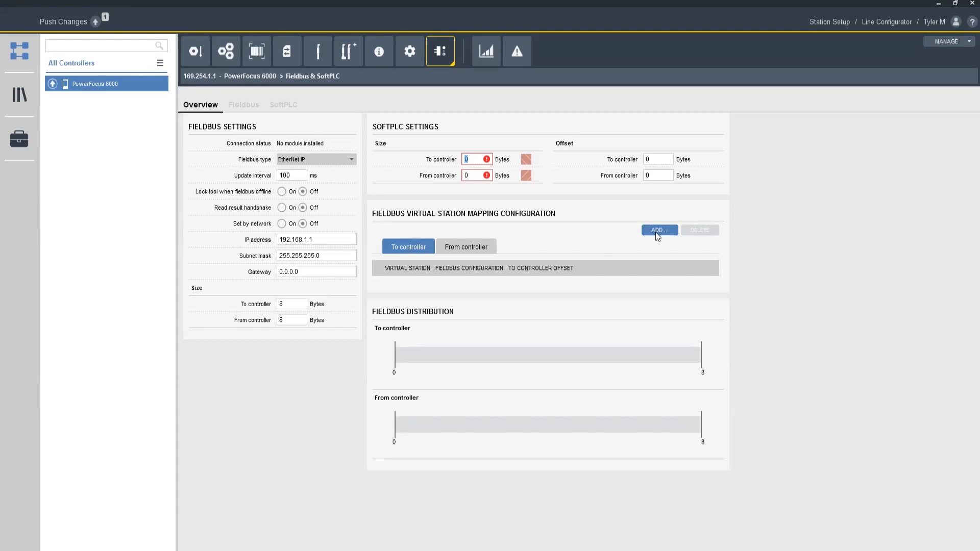
Add a fieldbus mapping linking Virtual Station 1 to the Test Bitmap configuration
left_click(659, 230)
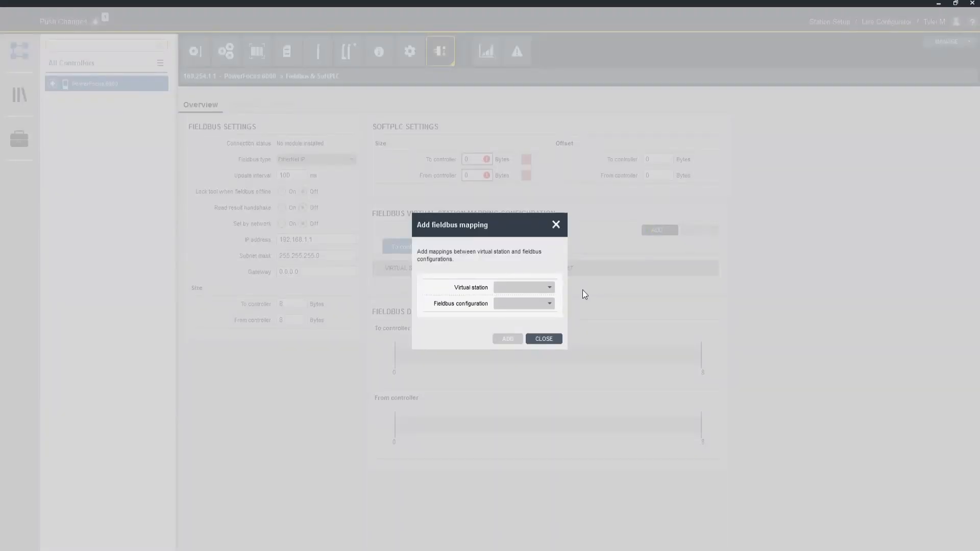
left_click(548, 288)
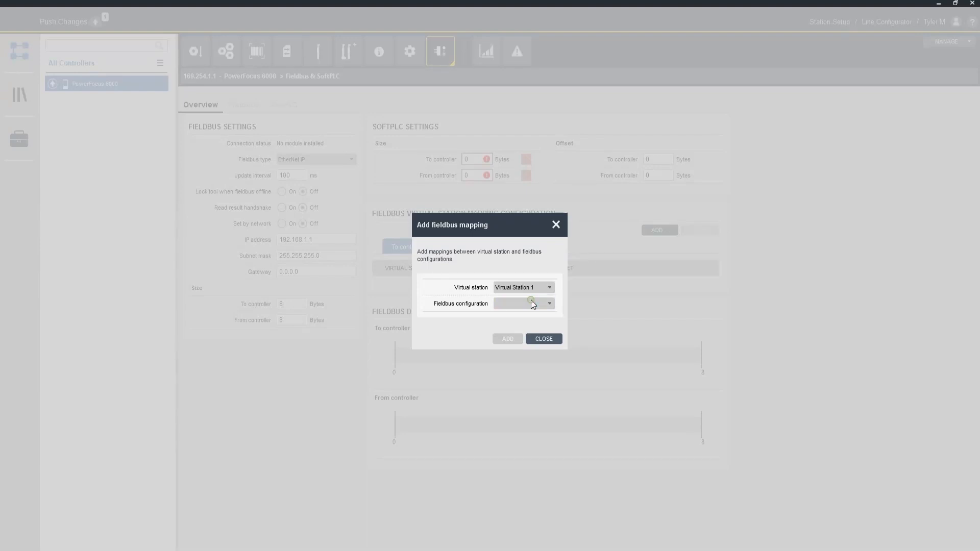
left_click(549, 304)
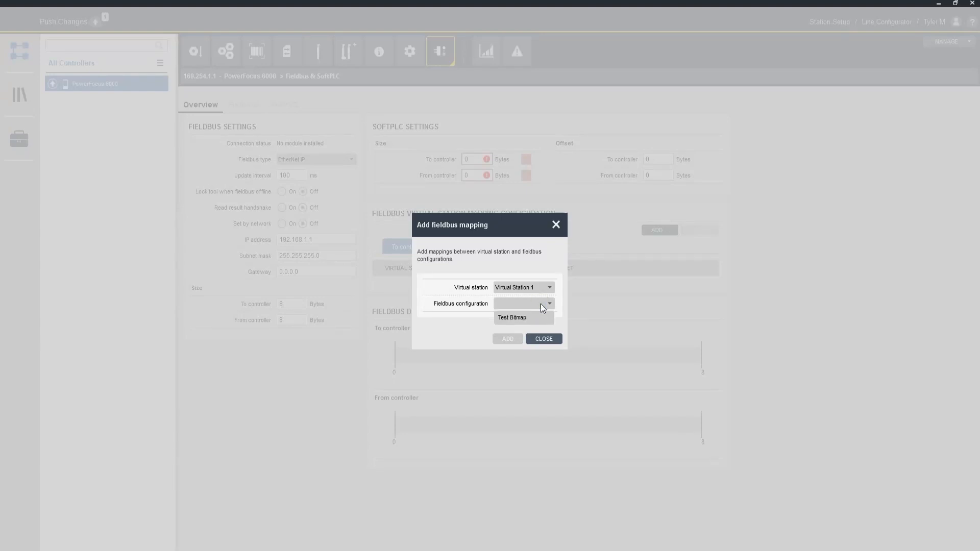
mouse_move(535, 319)
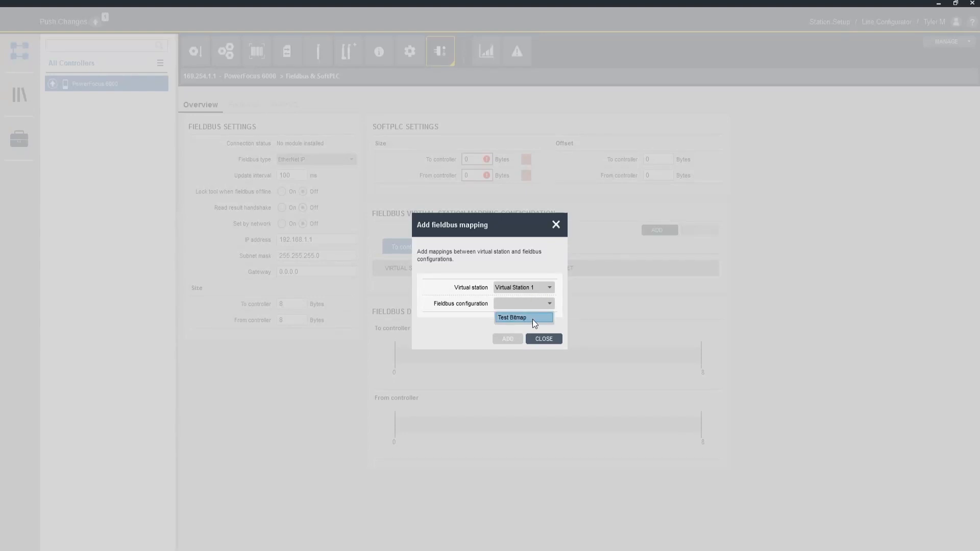
left_click(524, 318)
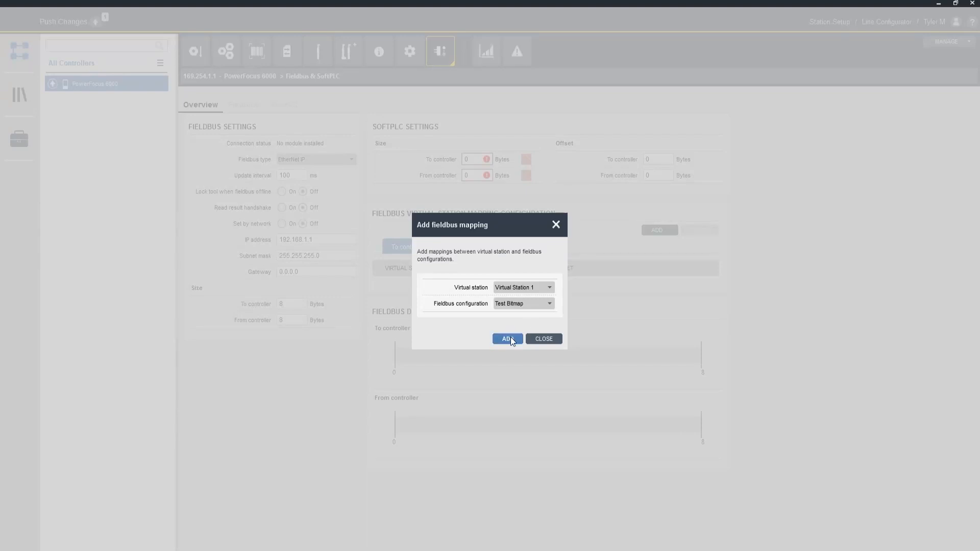
left_click(507, 338)
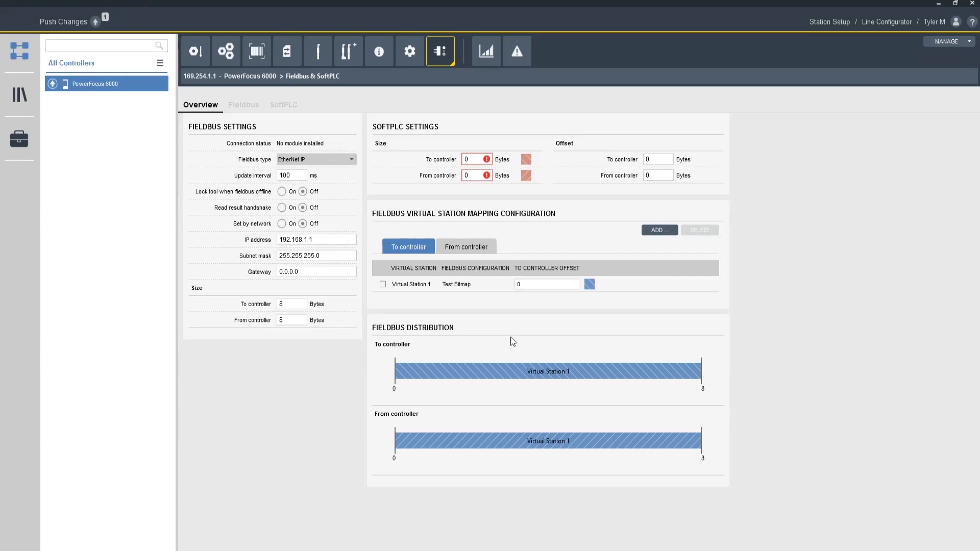
mouse_move(467, 381)
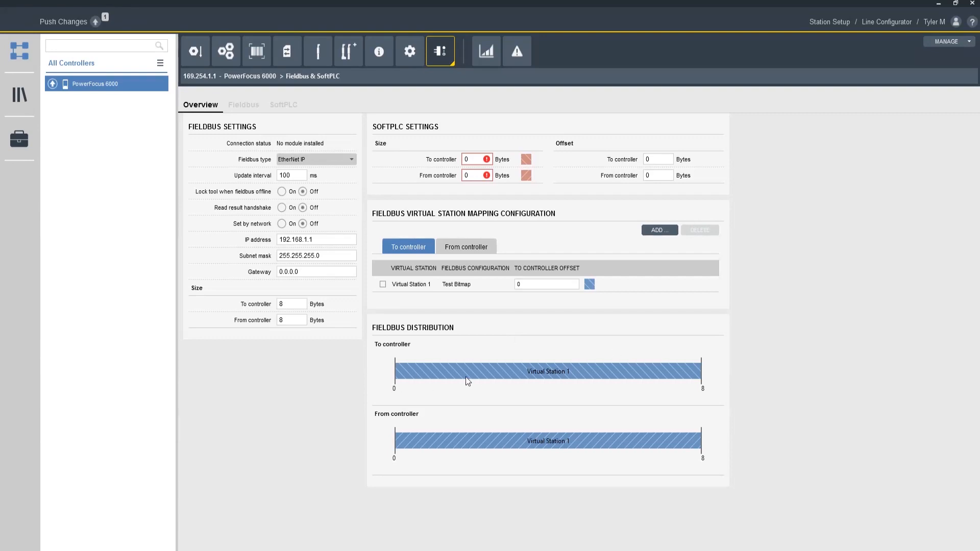
mouse_move(512, 380)
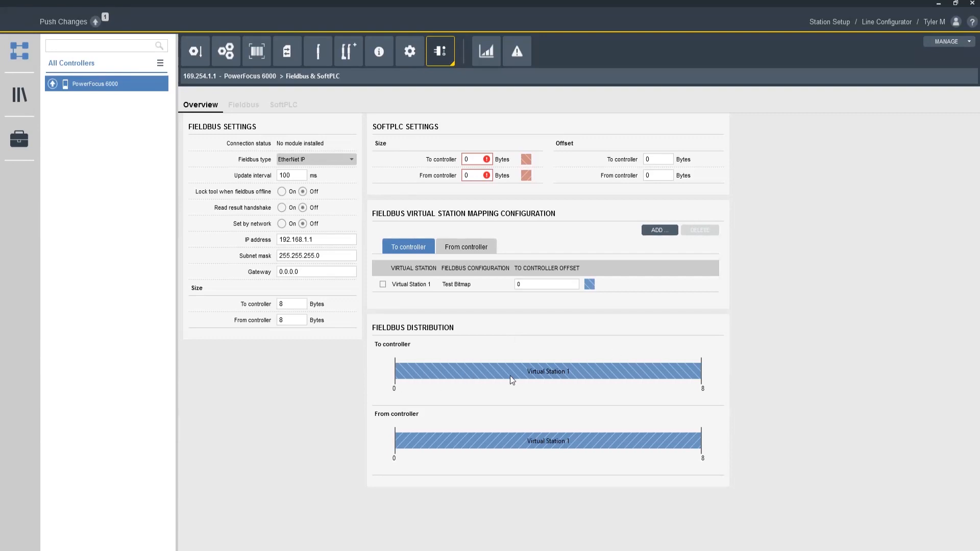
mouse_move(543, 384)
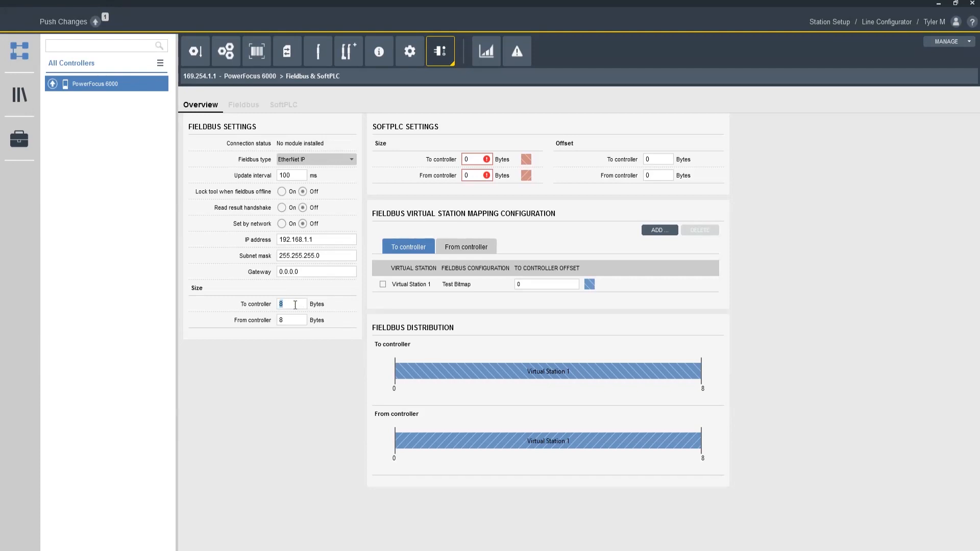
Set both To controller and From controller Bytes sizes to 16
type("16")
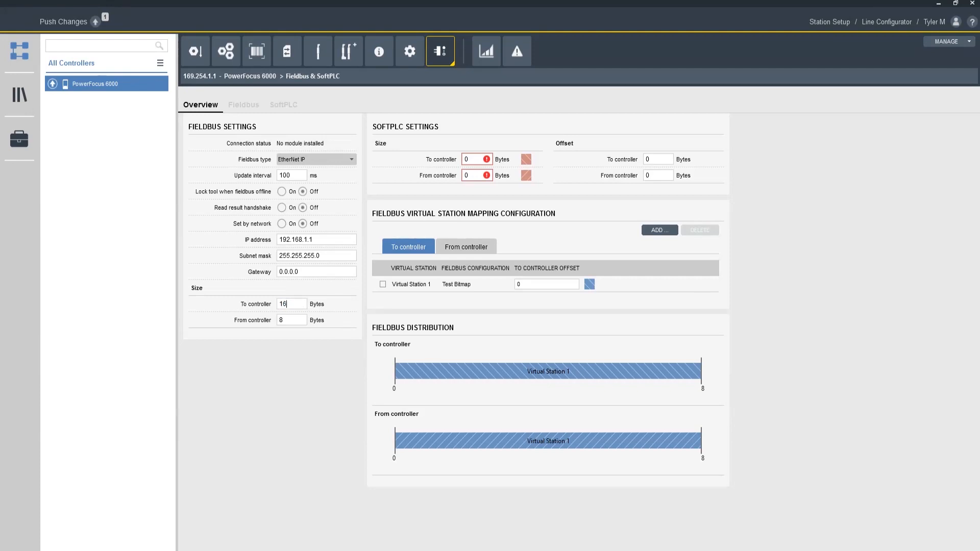
type("16")
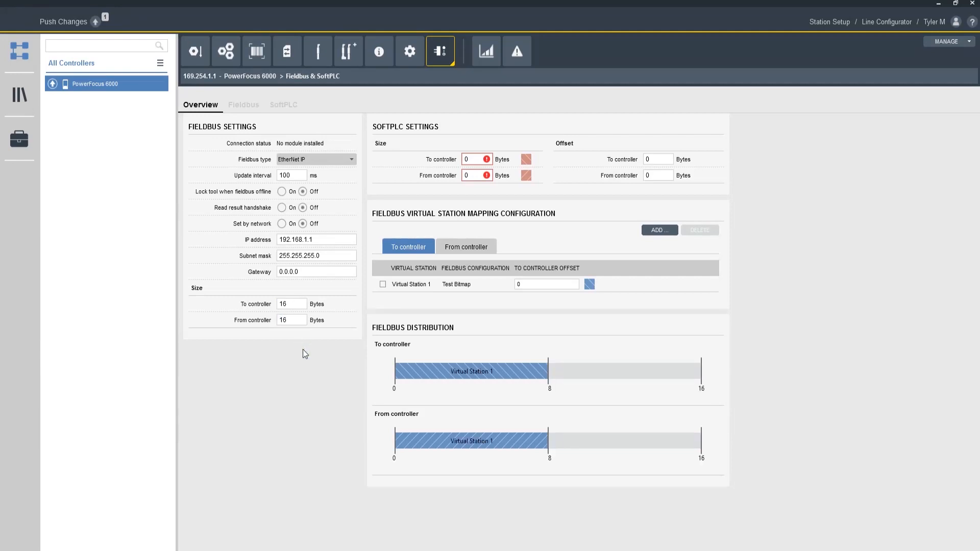
mouse_move(441, 399)
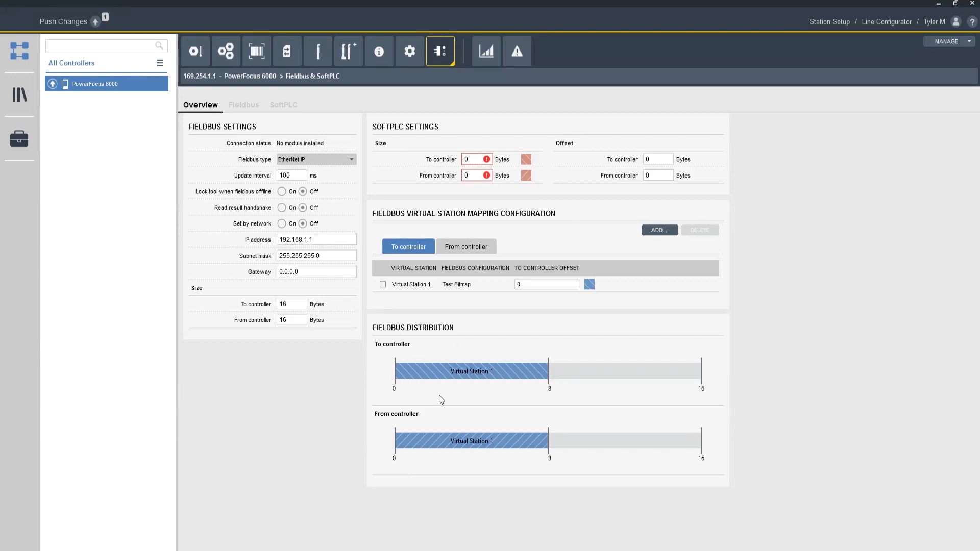
mouse_move(485, 378)
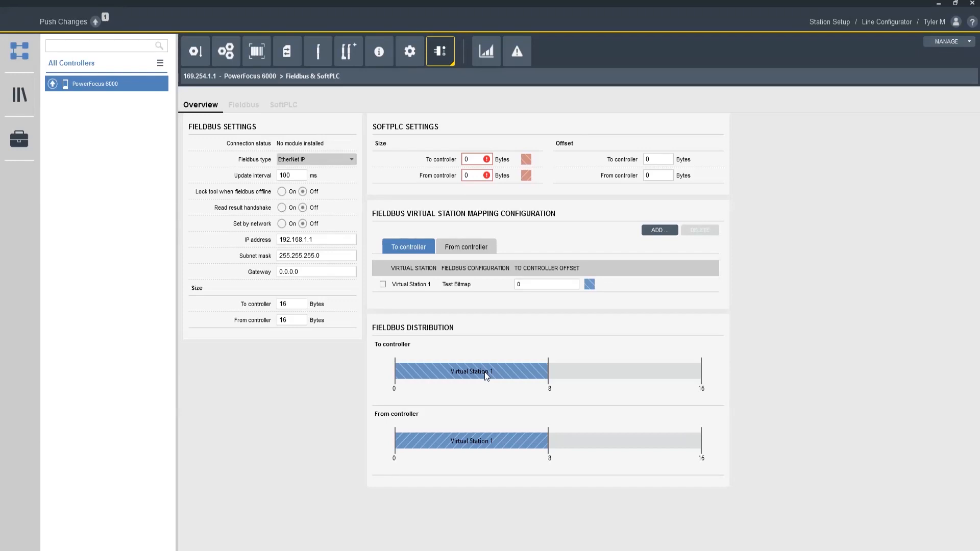
mouse_move(649, 276)
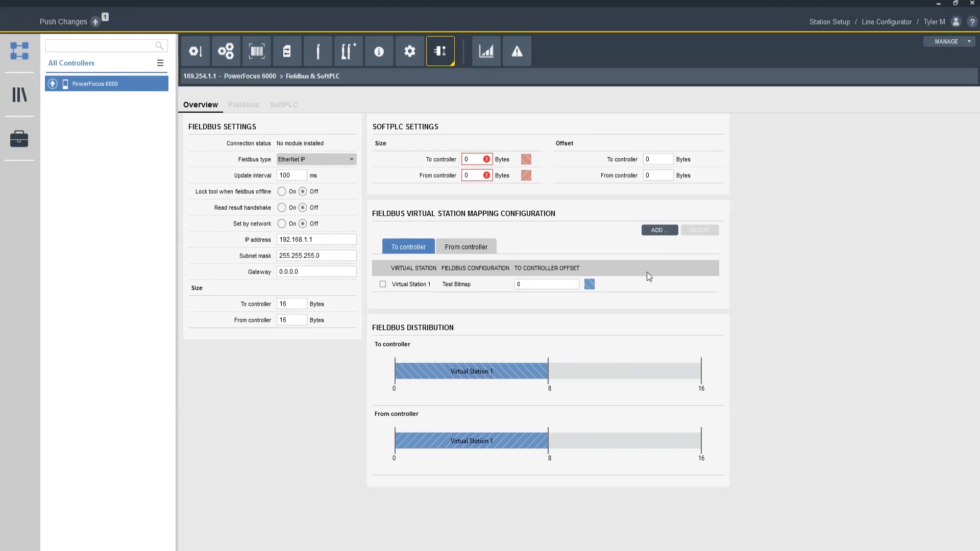
mouse_move(658, 241)
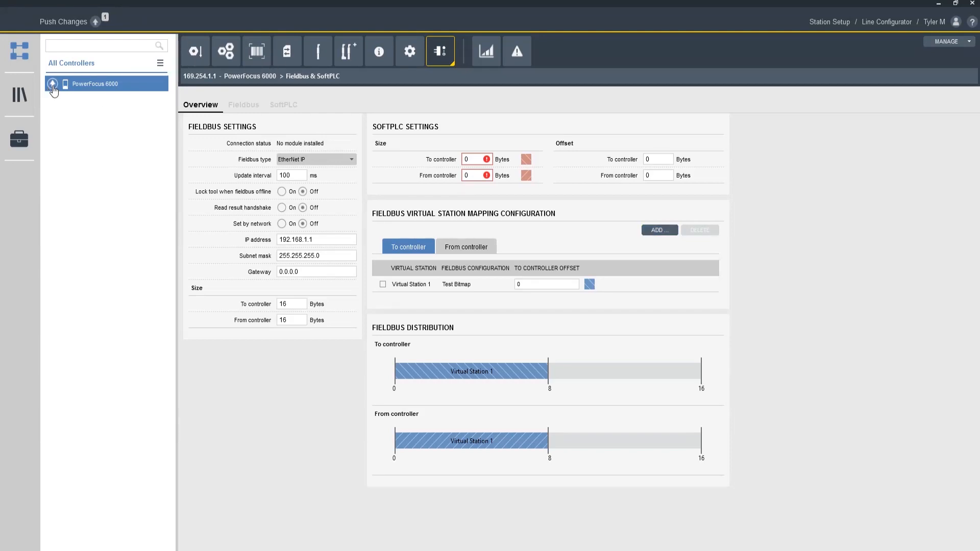
Push the Virtual Station 1 mapping, Test Bitmap and fieldbus settings to the PowerFocus 6000
left_click(63, 22)
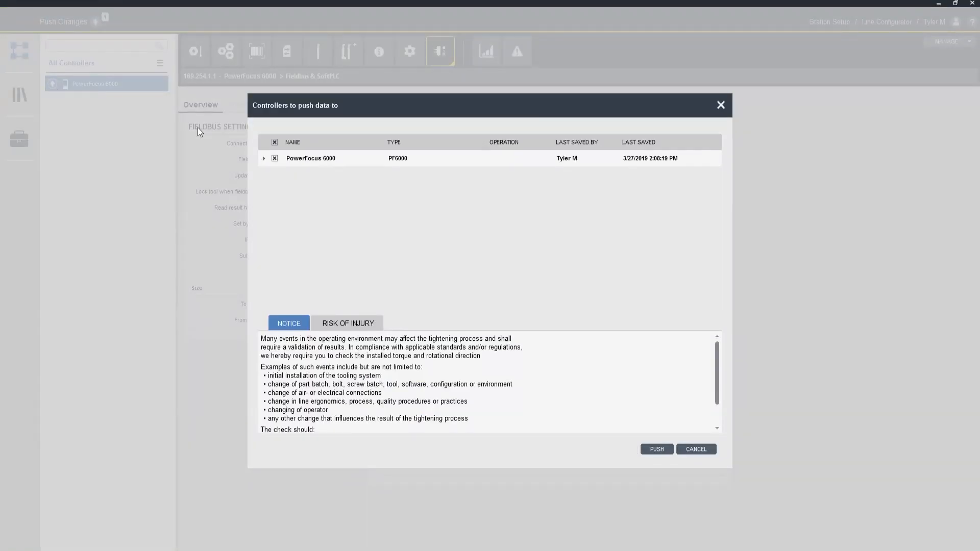
left_click(264, 158)
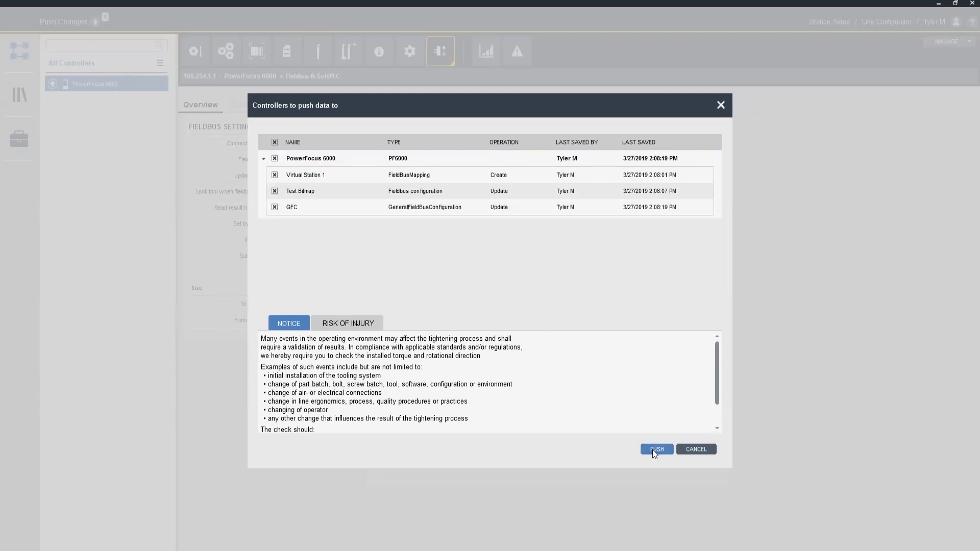
left_click(657, 450)
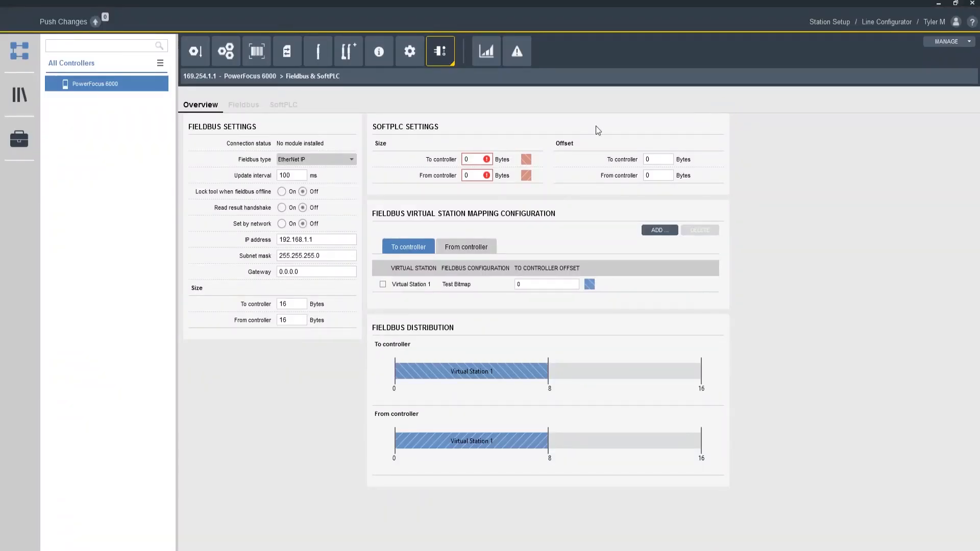
mouse_move(337, 156)
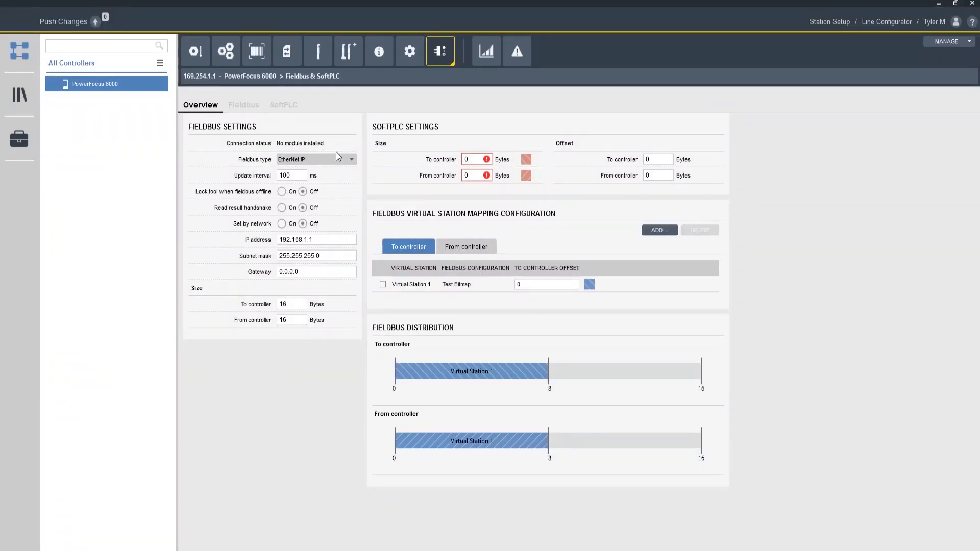